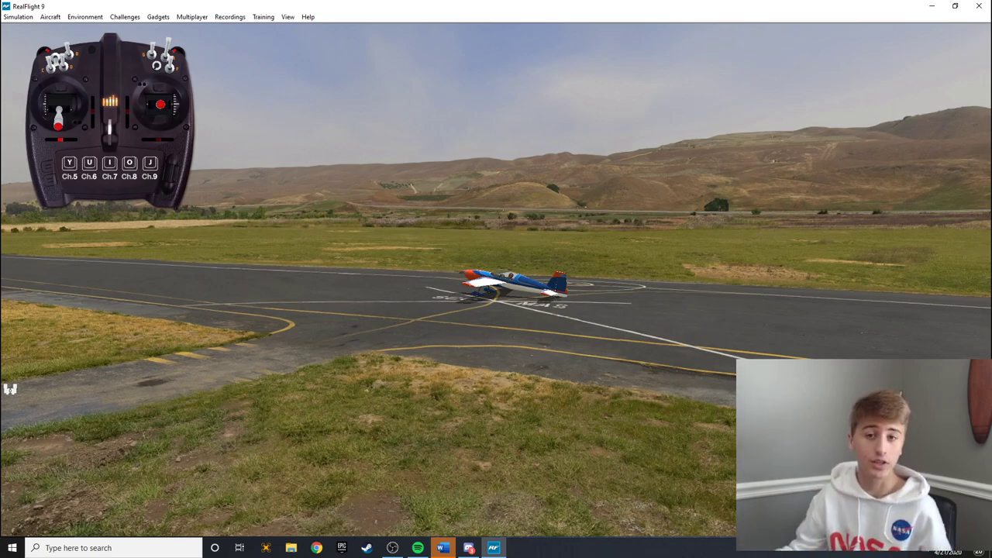
Step: Show the on-screen radio and lower Physics Speed toward 25% under the Custom physics settings
click(19, 15)
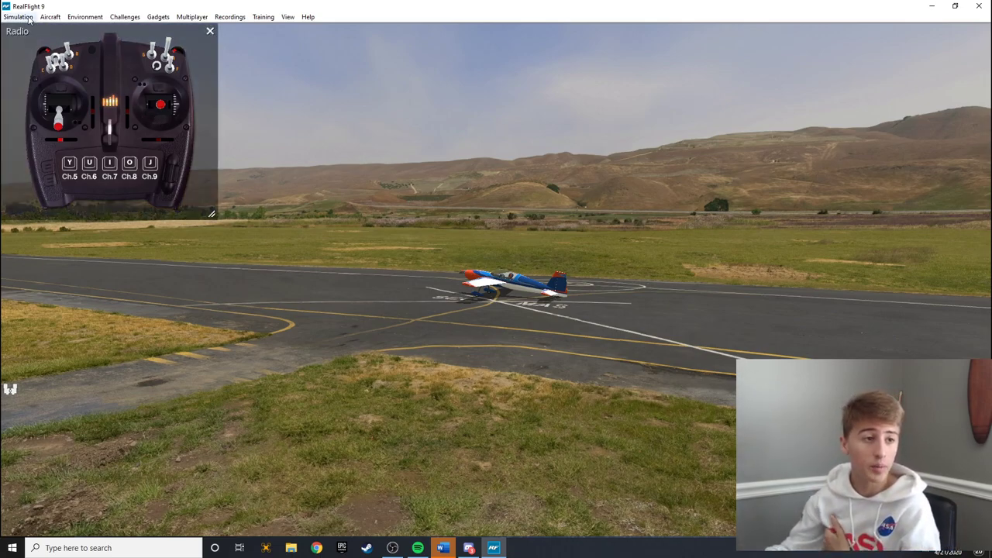
click(18, 15)
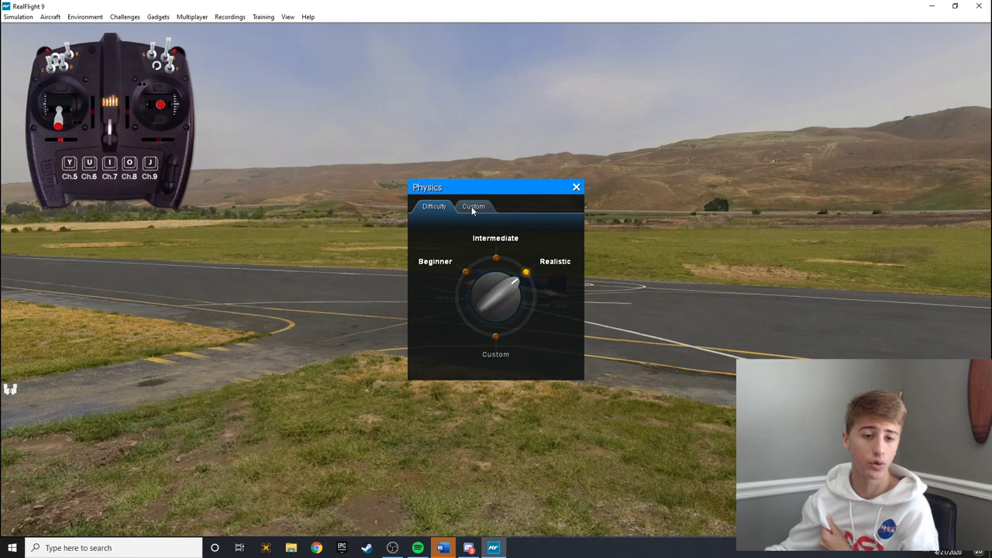
click(475, 206)
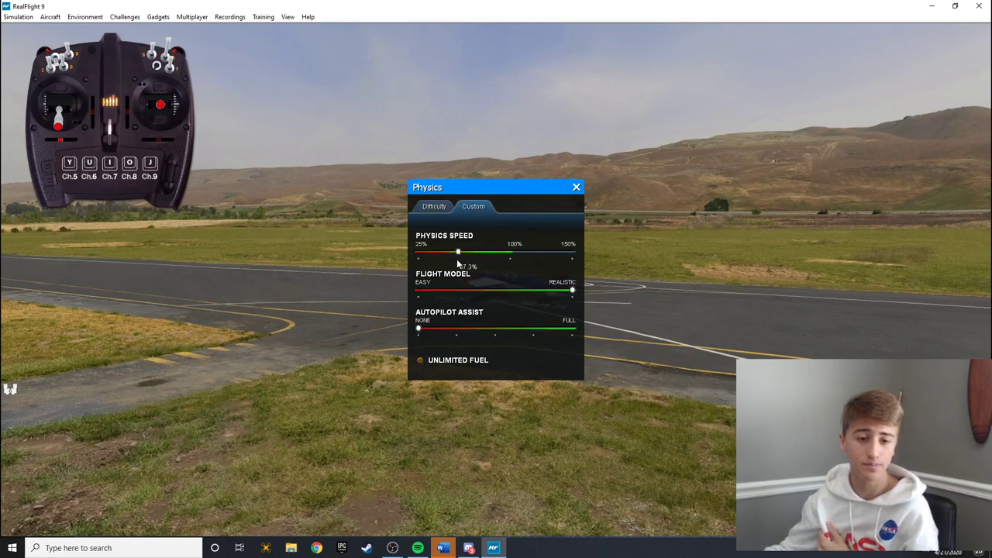
click(577, 186)
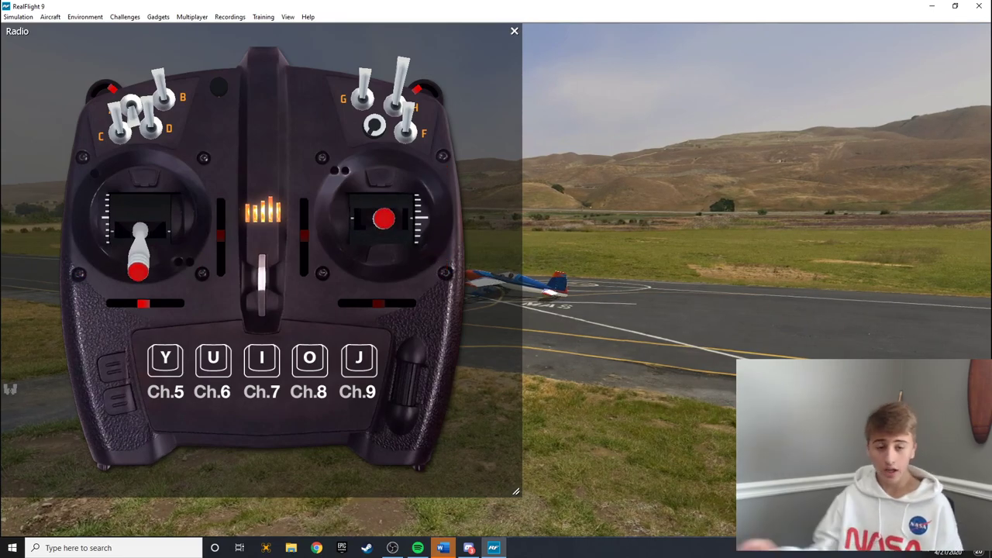
Step: Shrink the radio stick display and return Physics Speed to 100% in the Custom settings
drag(516, 493, 335, 325)
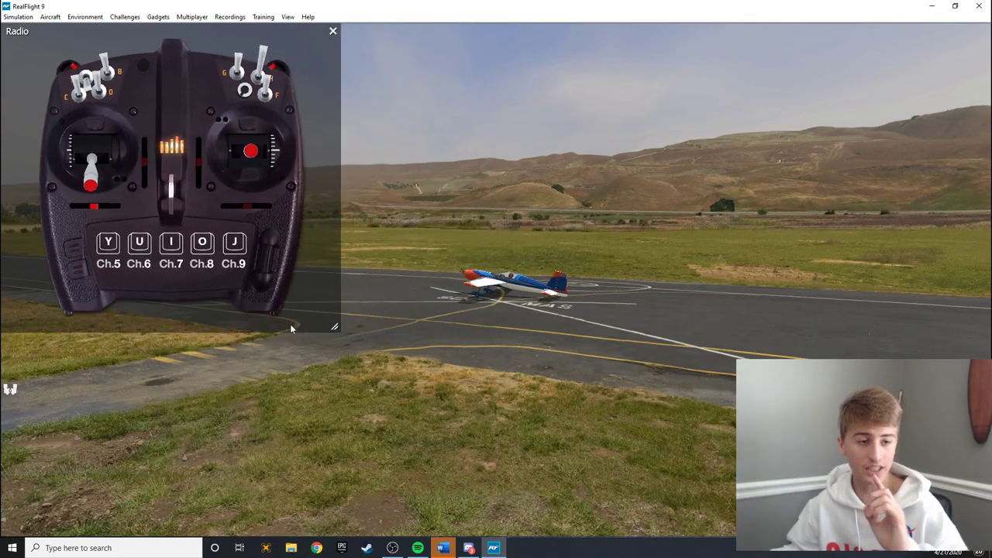
drag(335, 326, 230, 232)
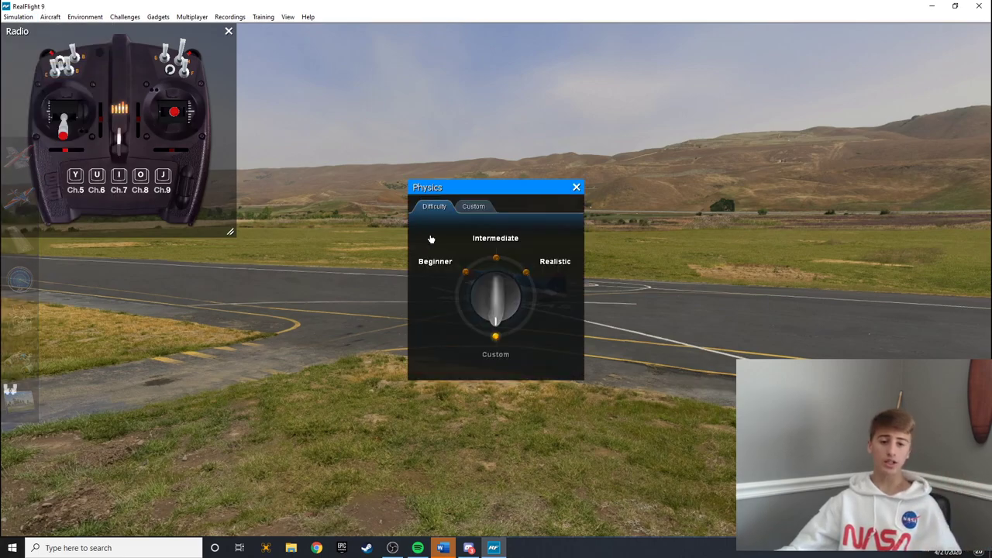
click(473, 206)
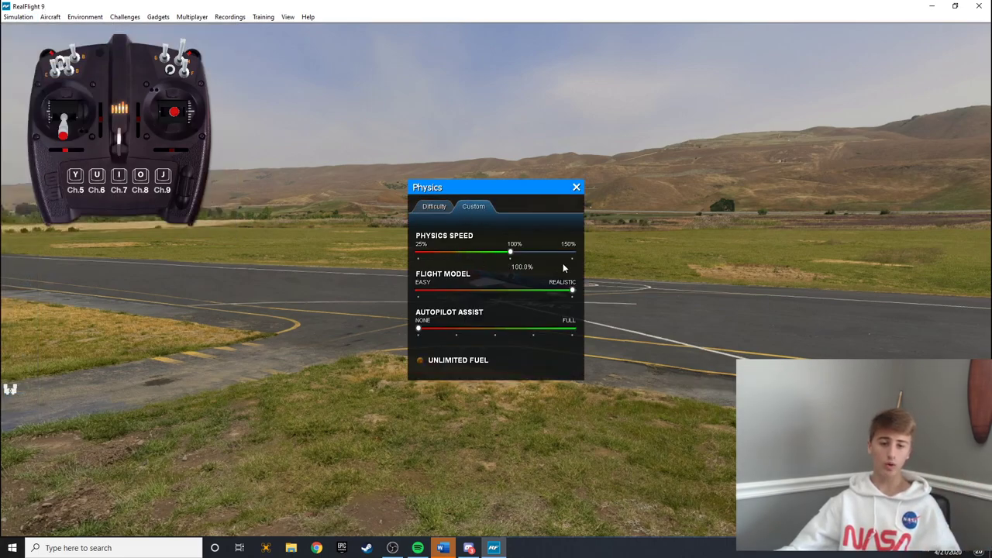
click(577, 186)
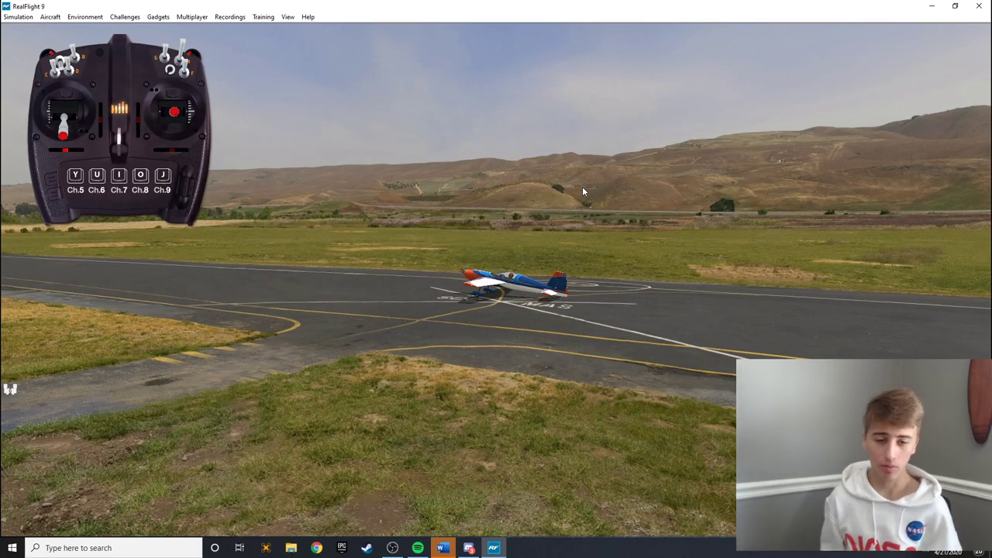